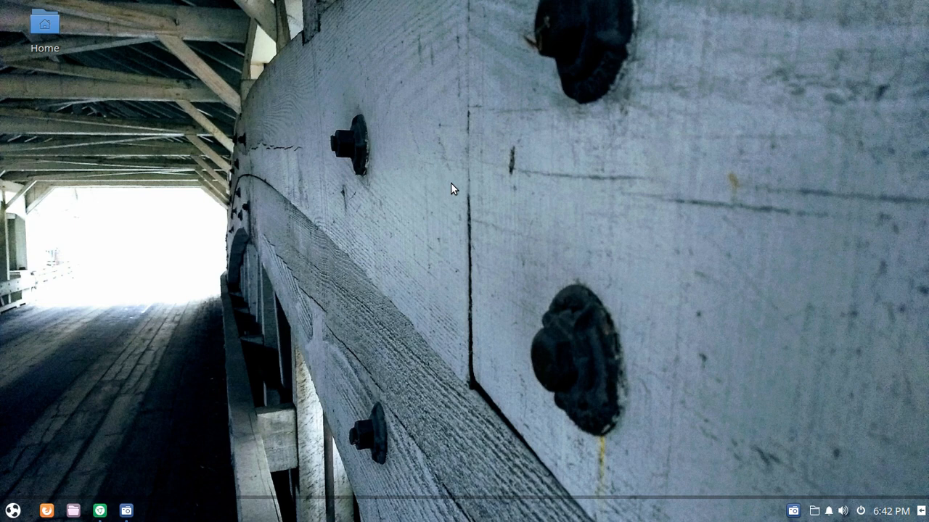
- Search the Budgie Menu for "set" and launch Settings
{"action": "left_click", "coordinate": [12, 511]}
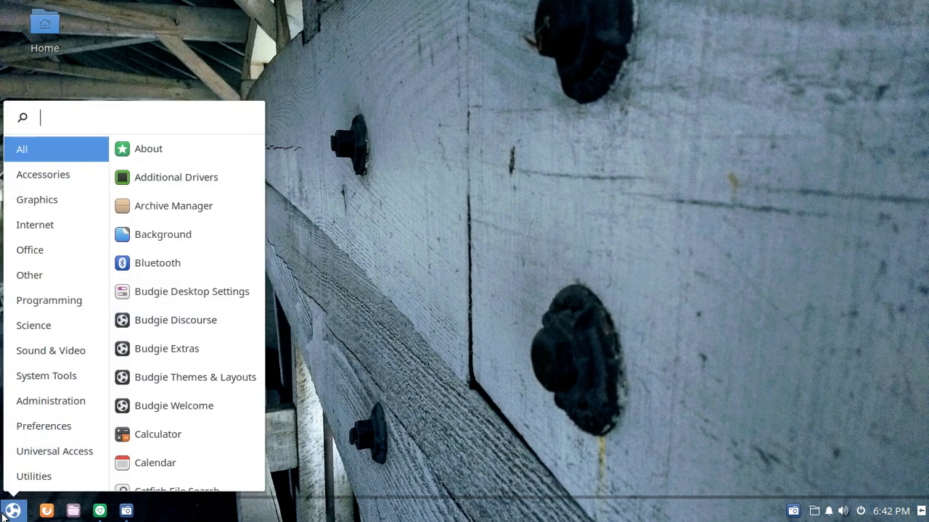
{"action": "type", "text": "set"}
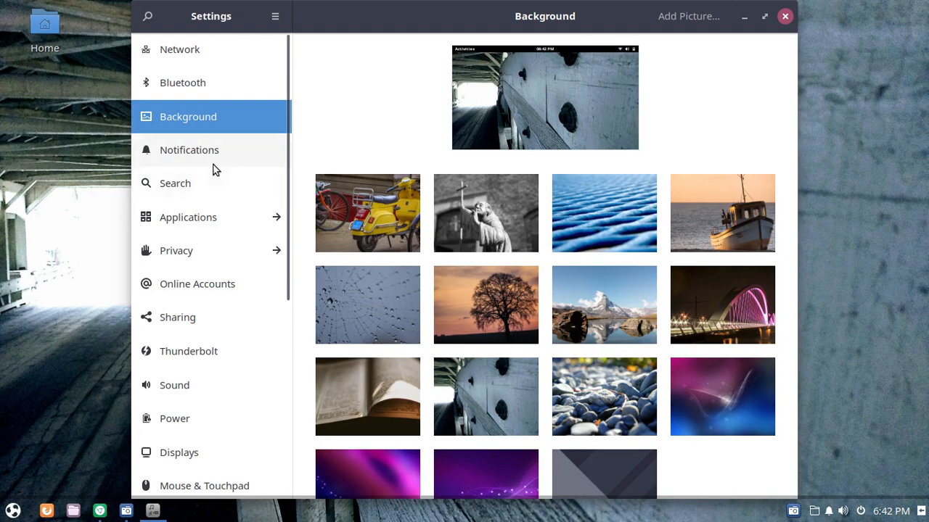
- Scroll the Settings sidebar and go to the Users page
{"action": "scroll", "scroll_direction": "down", "scroll_amount": 3}
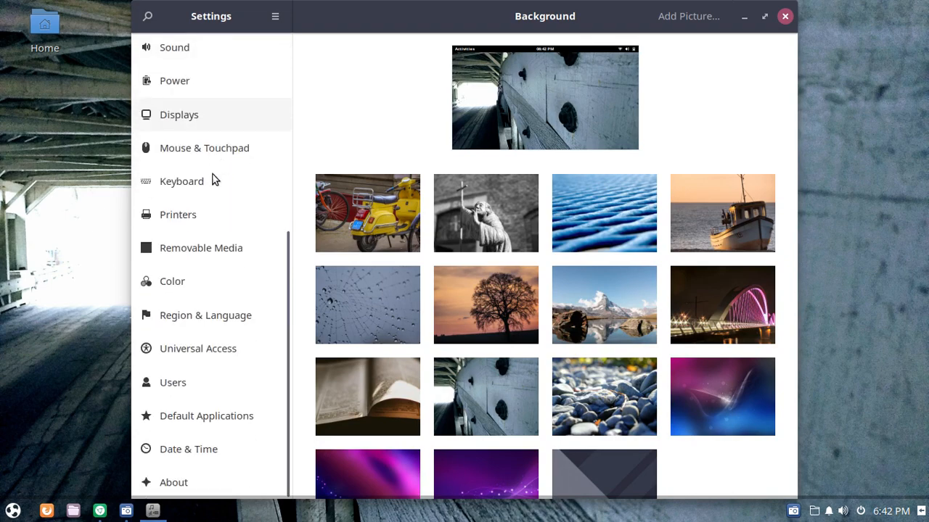
{"action": "left_click", "coordinate": [173, 382]}
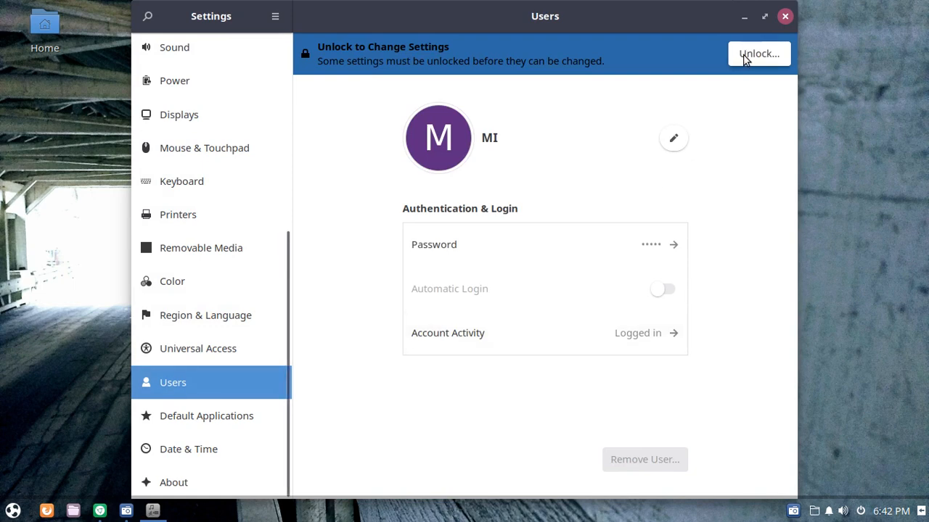
- Unlock the Users page by authenticating with the account password
{"action": "left_click", "coordinate": [758, 52]}
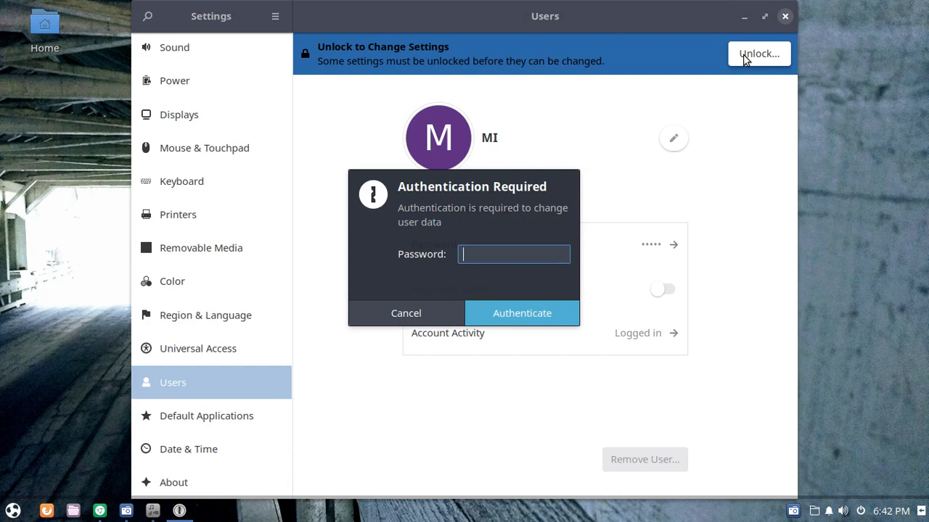
{"action": "mouse_move", "coordinate": [759, 53]}
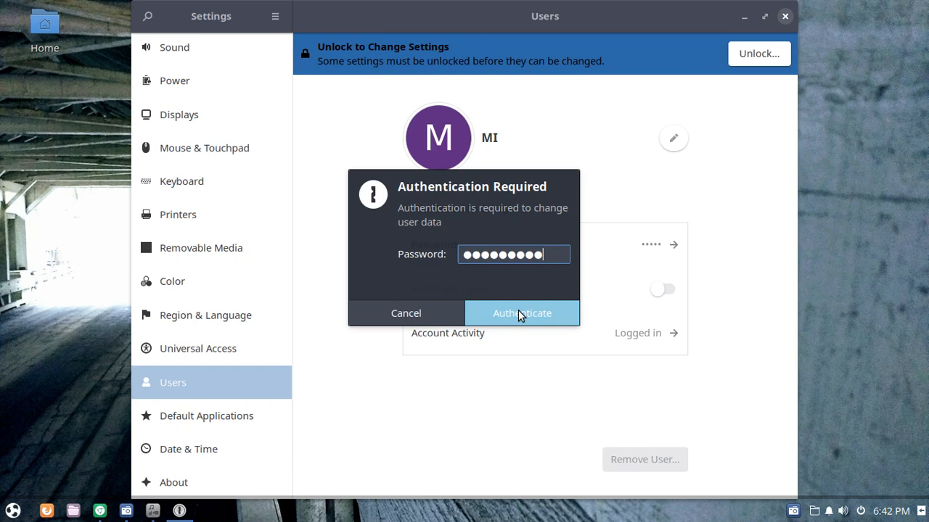
{"action": "left_click", "coordinate": [522, 313]}
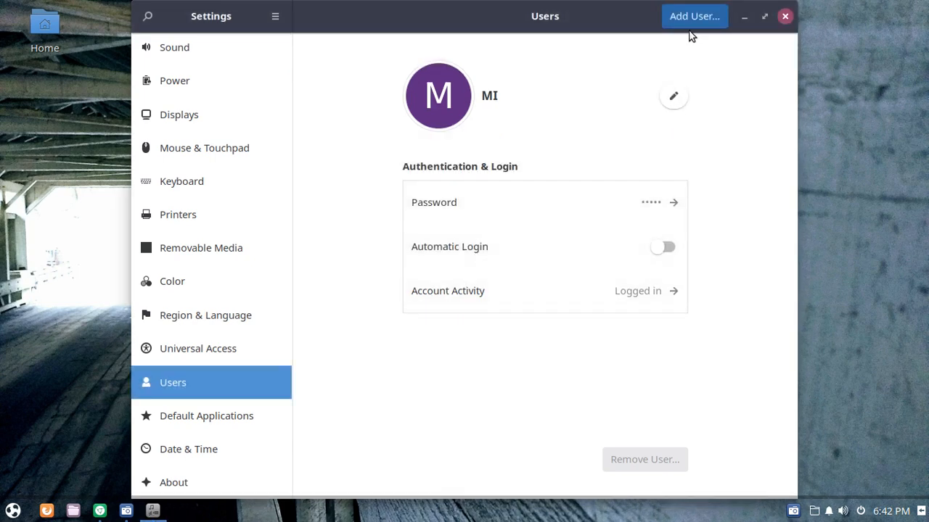
{"action": "mouse_move", "coordinate": [693, 16]}
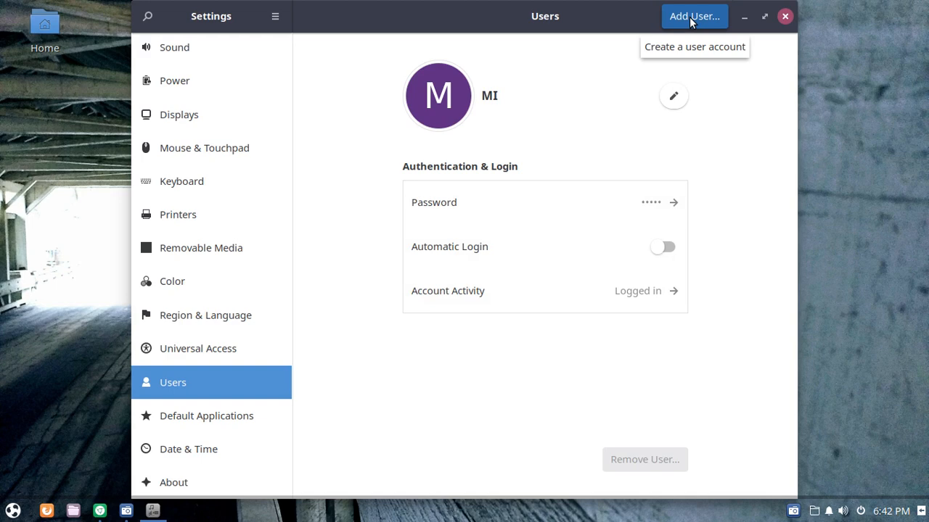
- Start adding a new user account from the Users page header
{"action": "left_click", "coordinate": [694, 16]}
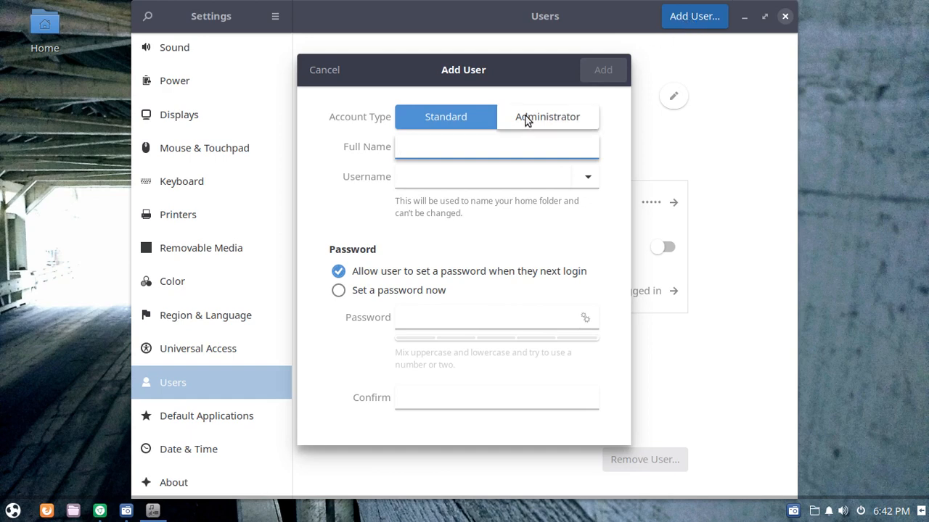
- Set account type Administrator, full name OSTECHHELP, and accept username ostechhelp
{"action": "left_click", "coordinate": [547, 117]}
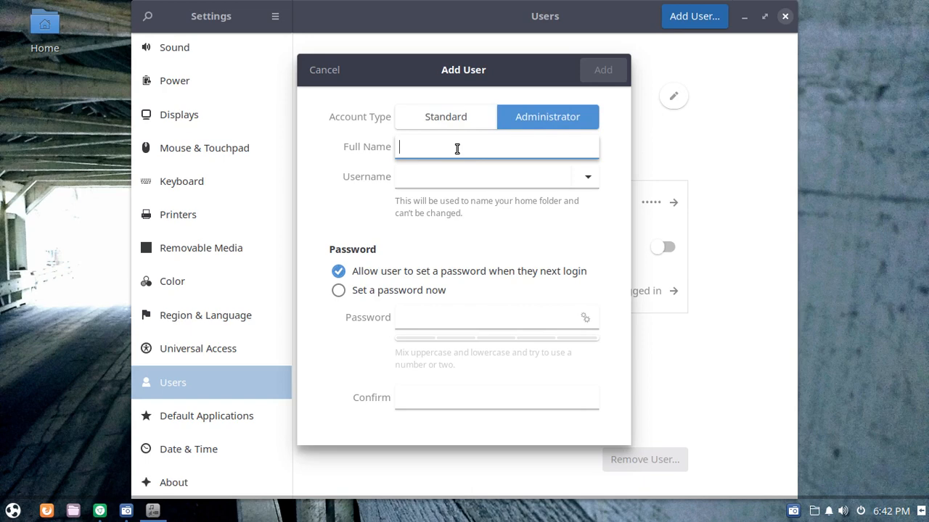
{"action": "type", "text": "OST"}
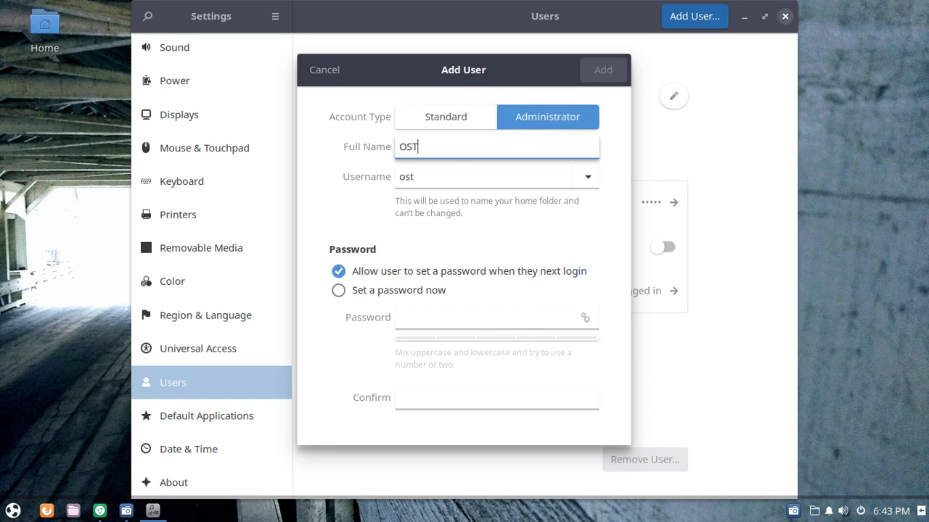
{"action": "type", "text": "ECH"}
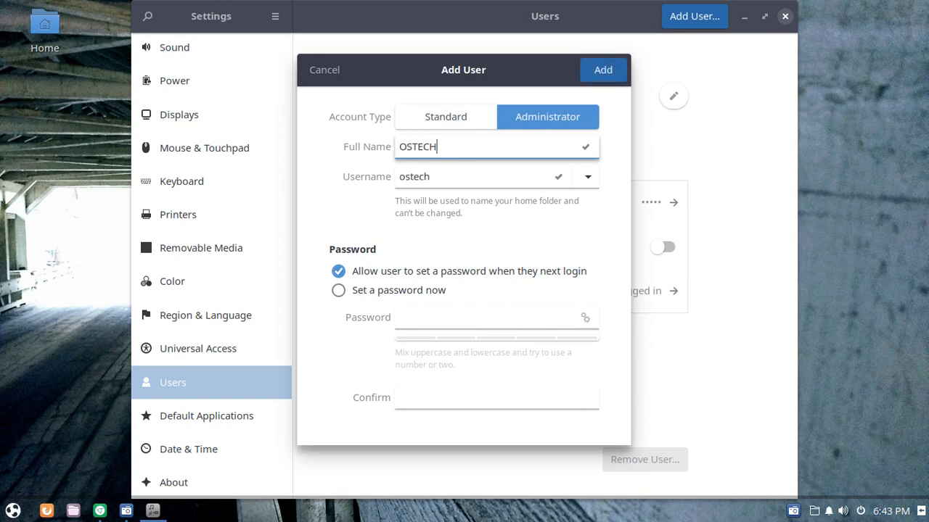
{"action": "type", "text": "HELP"}
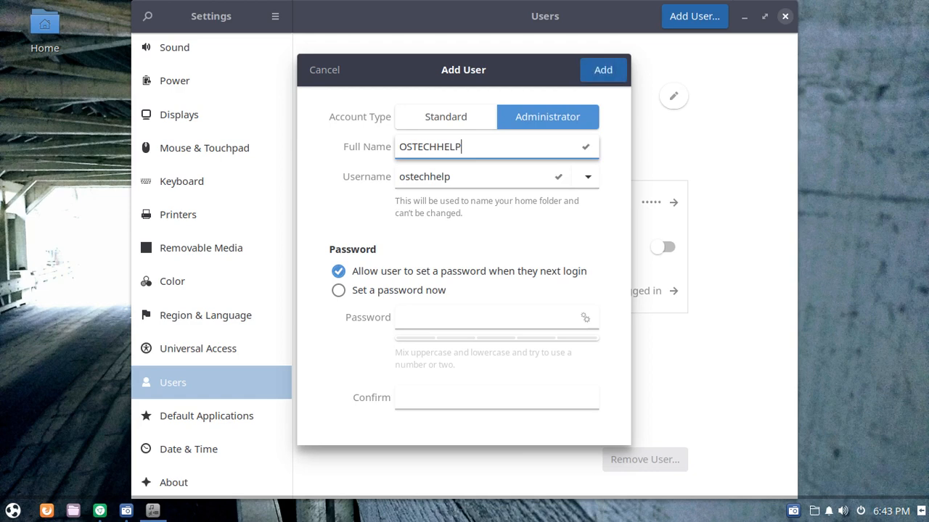
{"action": "left_click", "coordinate": [482, 176]}
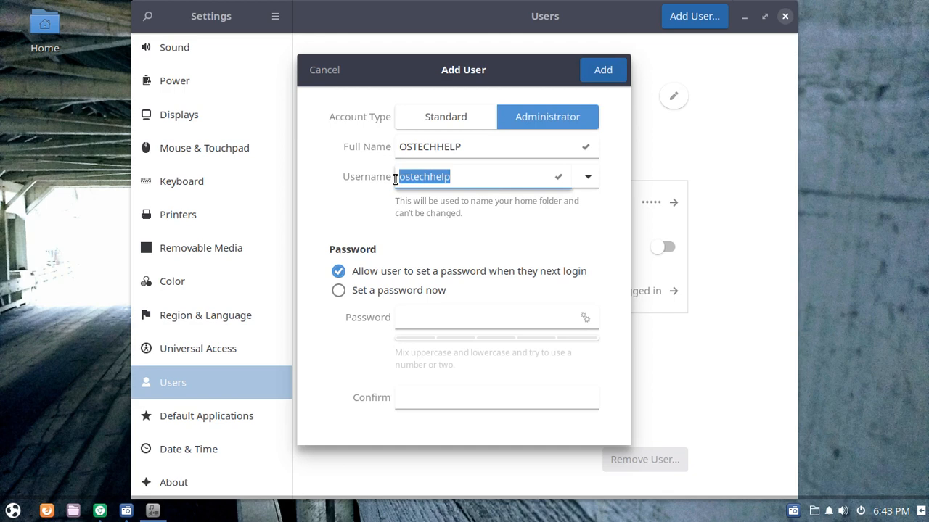
{"action": "mouse_move", "coordinate": [373, 197]}
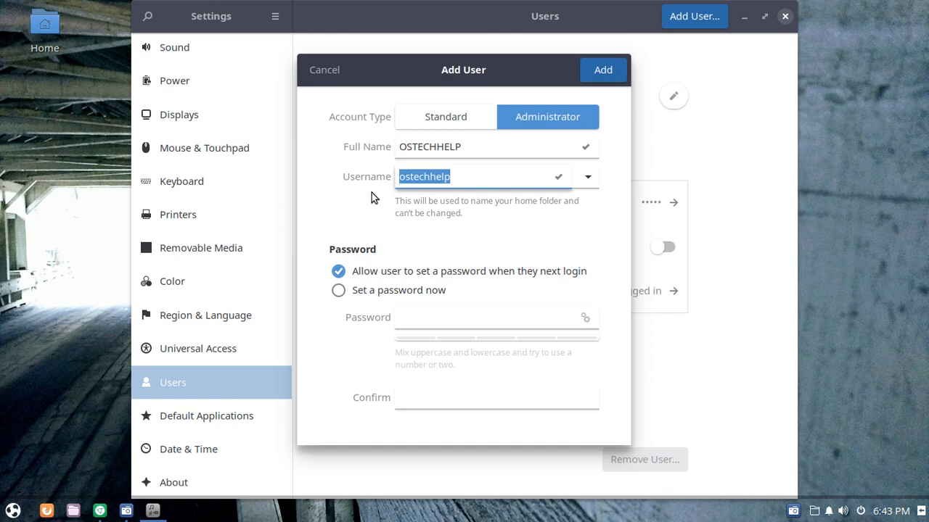
{"action": "mouse_move", "coordinate": [546, 287]}
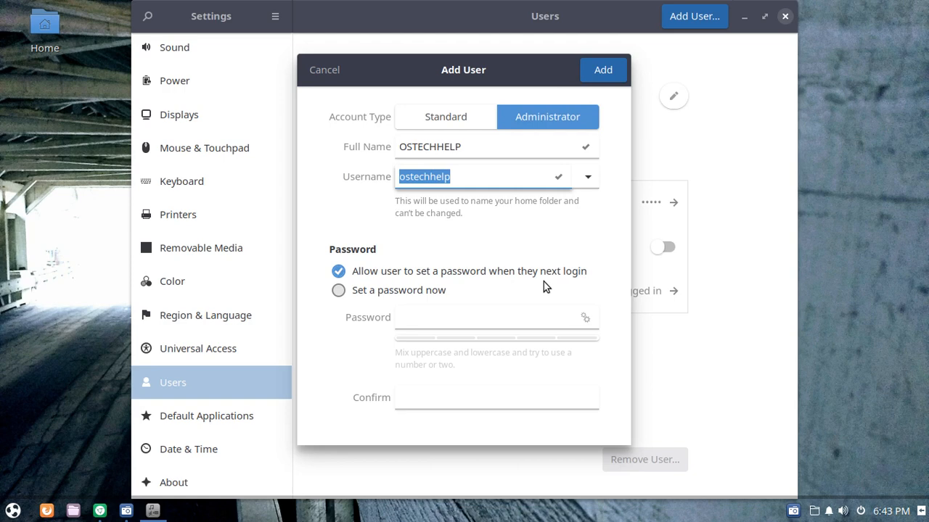
{"action": "mouse_move", "coordinate": [508, 231]}
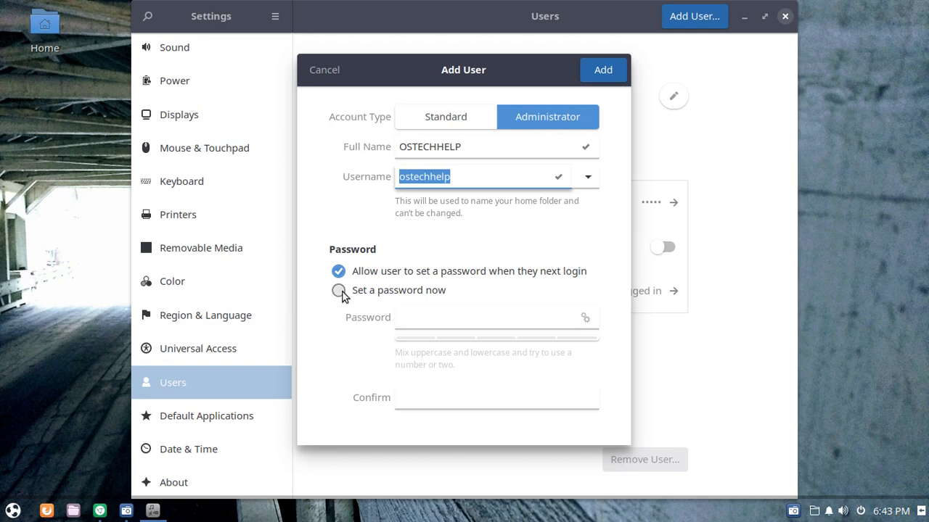
- Choose 'Set a password now' and focus the empty Password field
{"action": "left_click", "coordinate": [338, 290]}
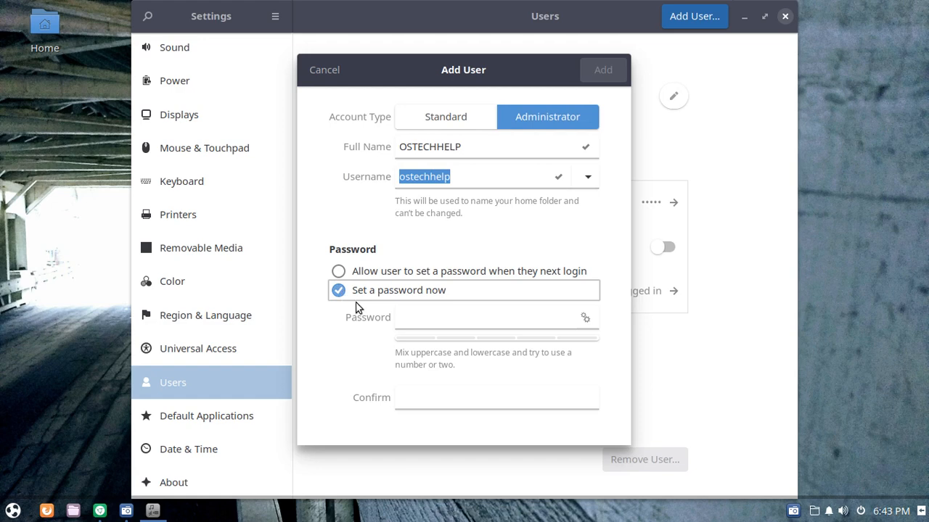
{"action": "left_click", "coordinate": [467, 317]}
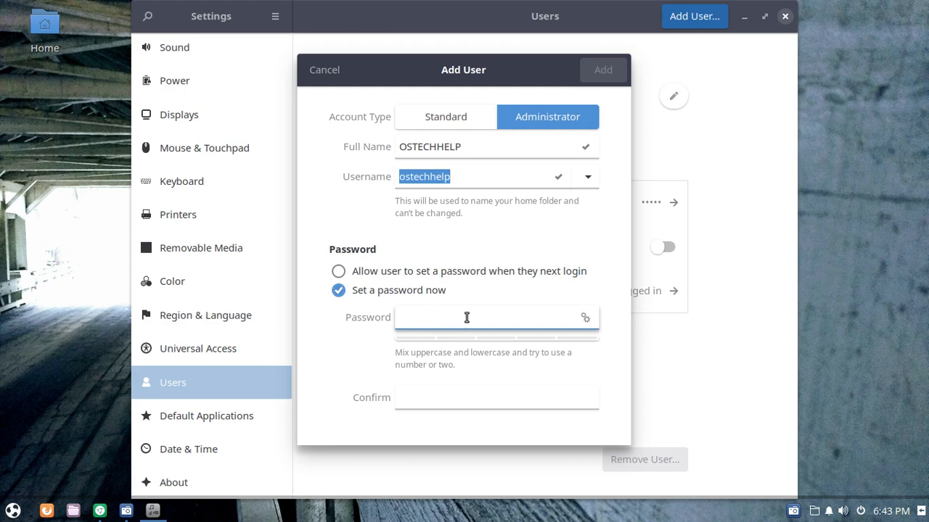
{"action": "left_click", "coordinate": [467, 317]}
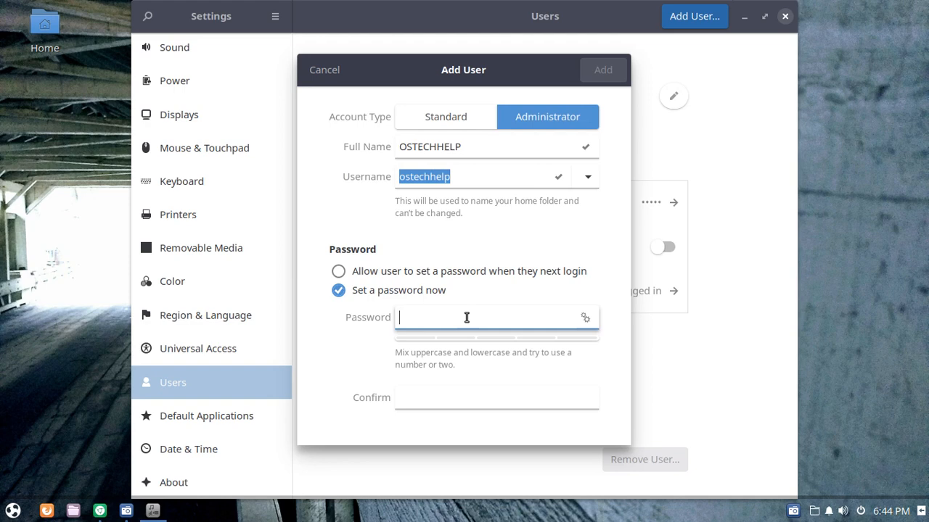
- Enter and confirm the password, then add the OSTECHHELP account
{"action": "type", "text": "•"}
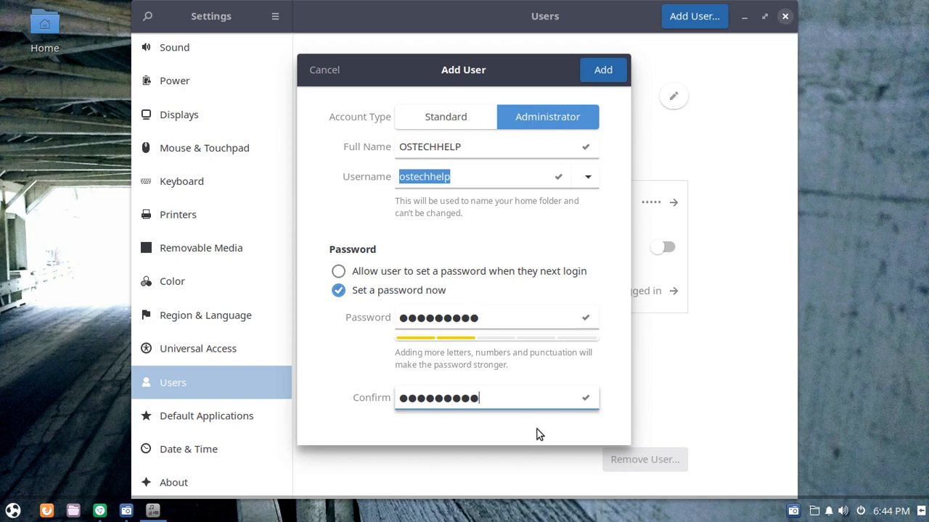
{"action": "mouse_move", "coordinate": [572, 400]}
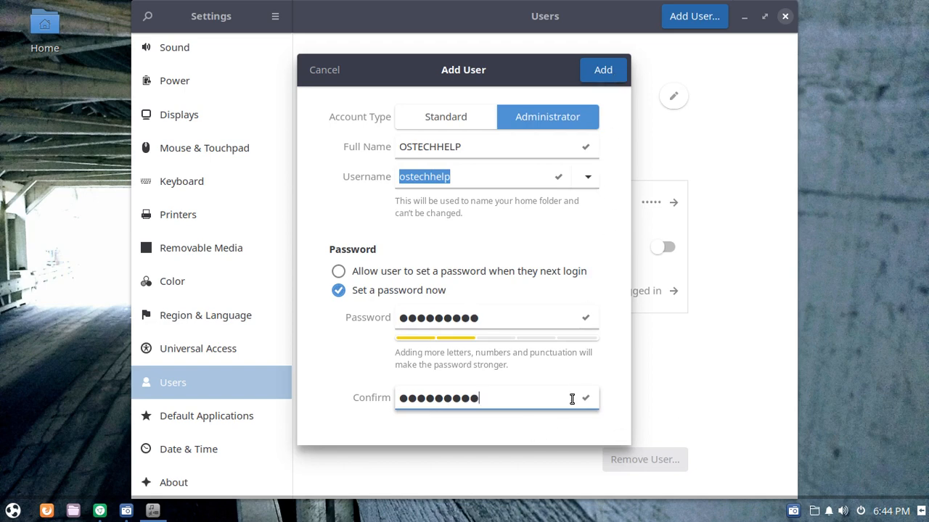
{"action": "mouse_move", "coordinate": [555, 433]}
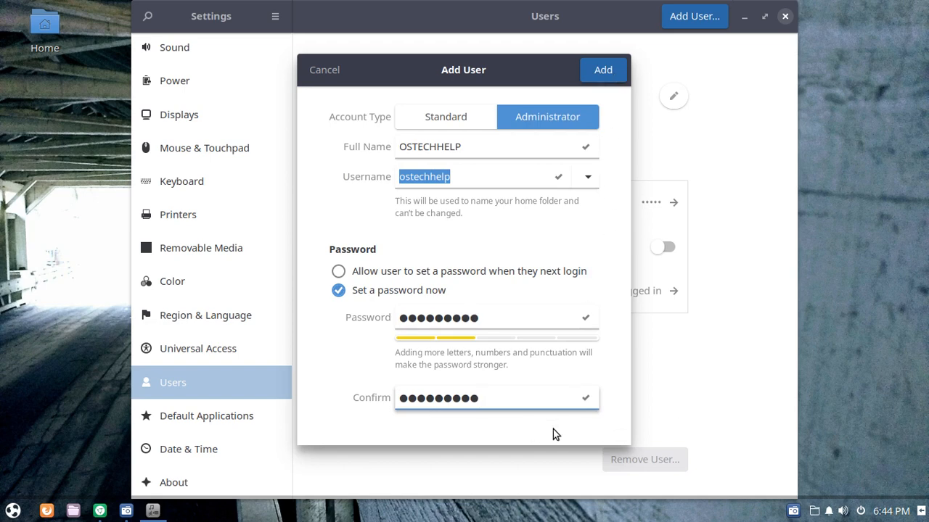
{"action": "mouse_move", "coordinate": [603, 69]}
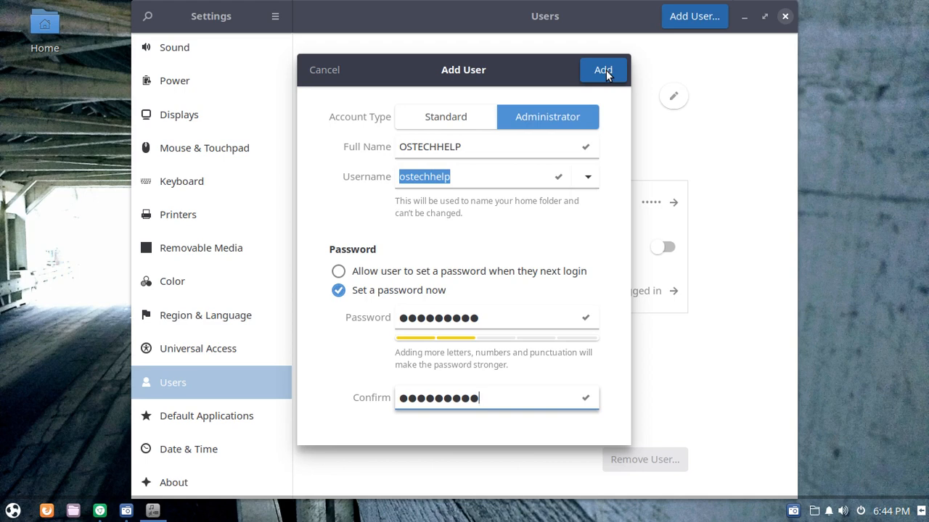
{"action": "left_click", "coordinate": [603, 69]}
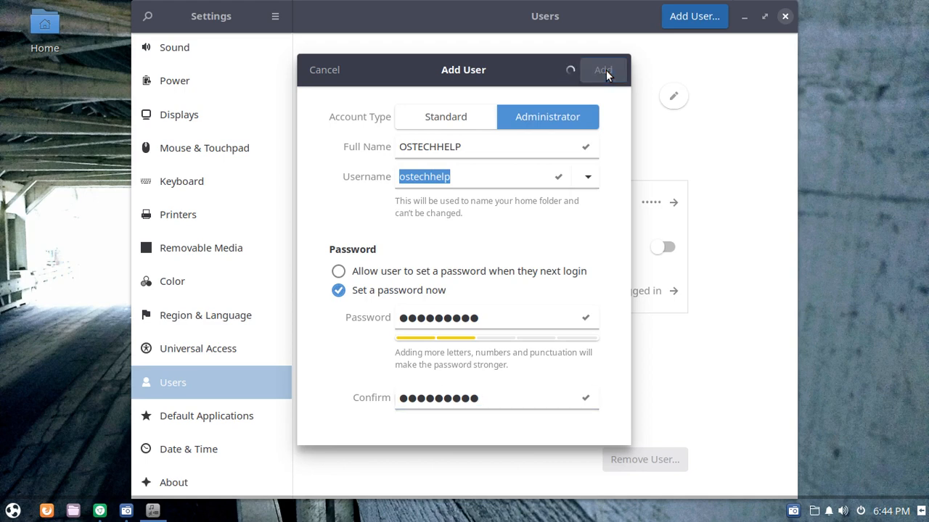
{"action": "left_click", "coordinate": [603, 70]}
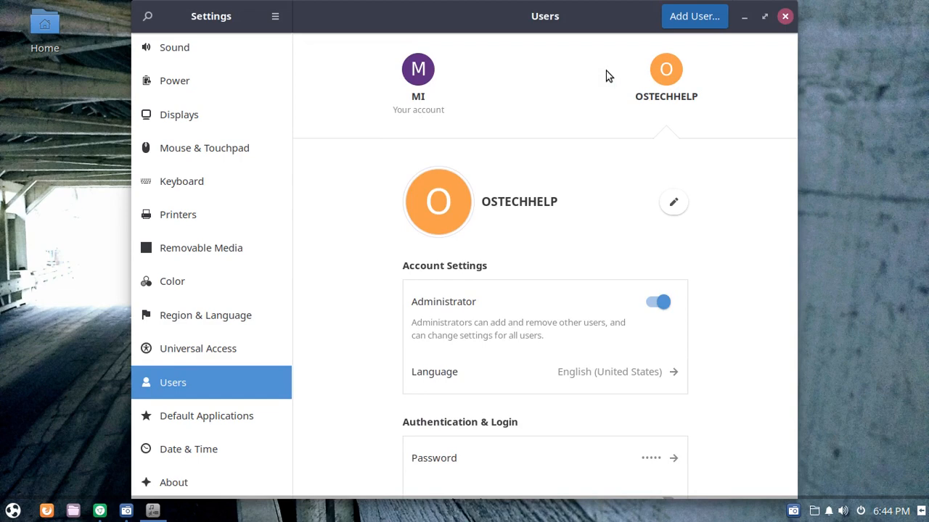